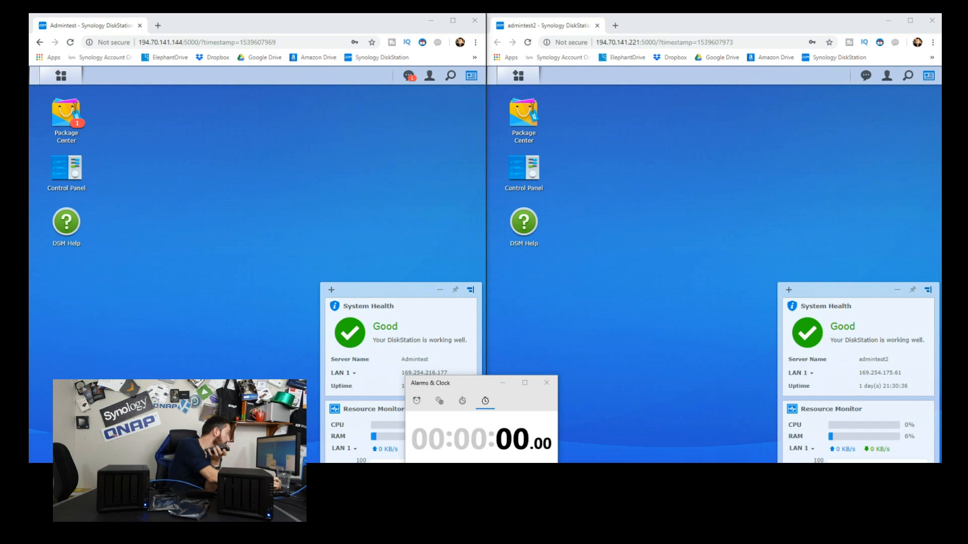
- Launch Storage Manager on both NAS units and show the first unit's Storage Pool 1 details
left_click(407, 76)
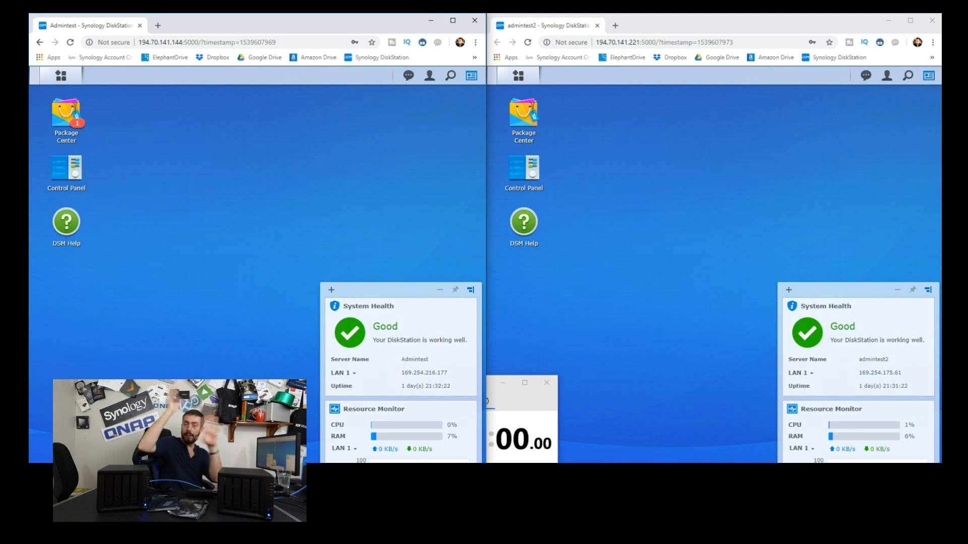
mouse_move(523, 223)
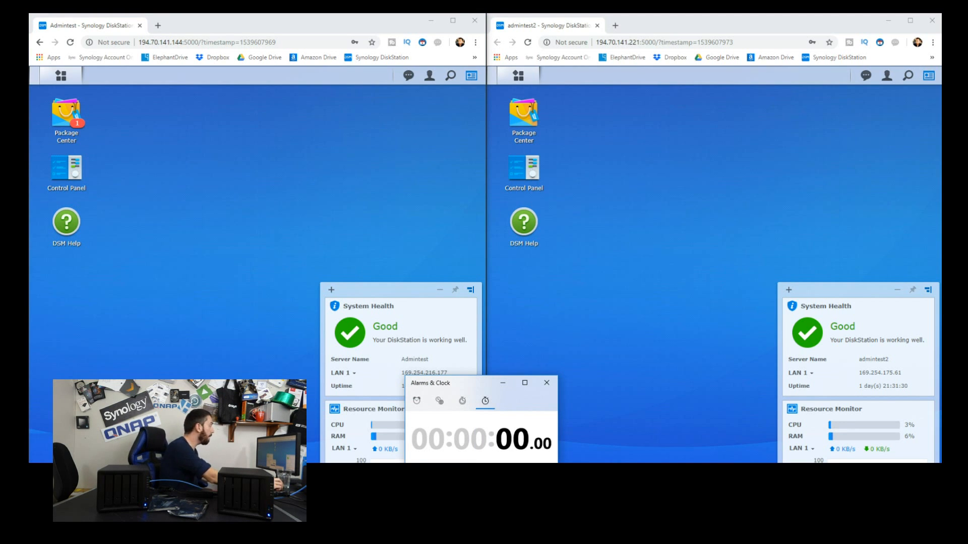
left_click(60, 76)
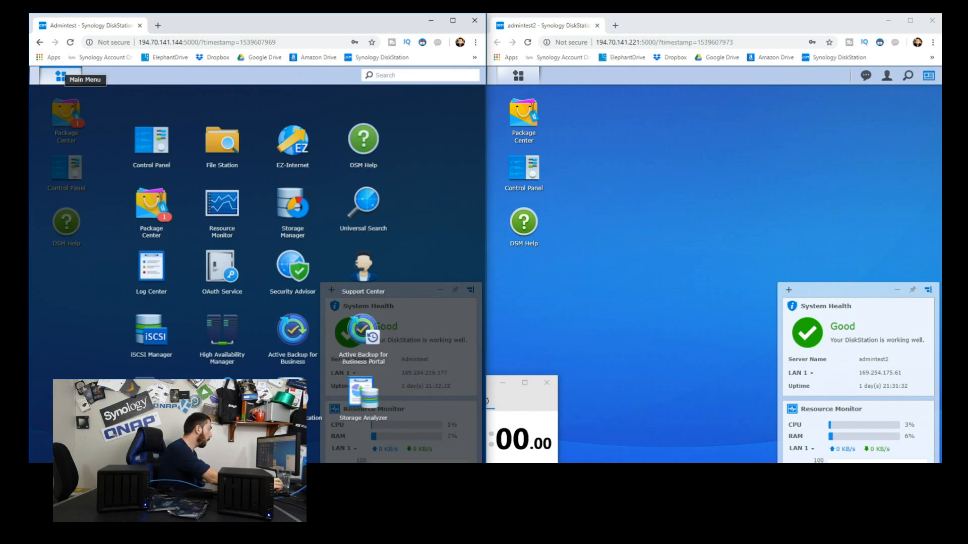
left_click(61, 75)
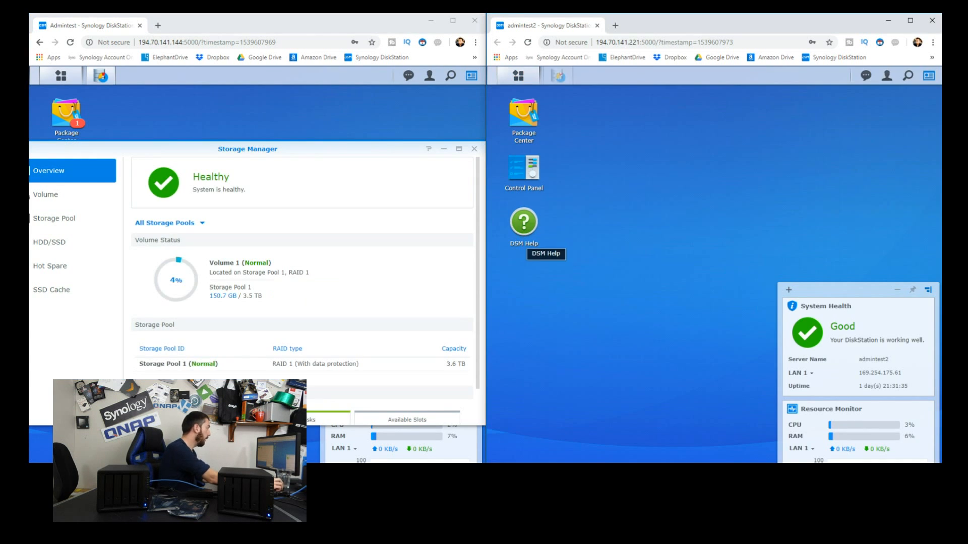
left_click(558, 76)
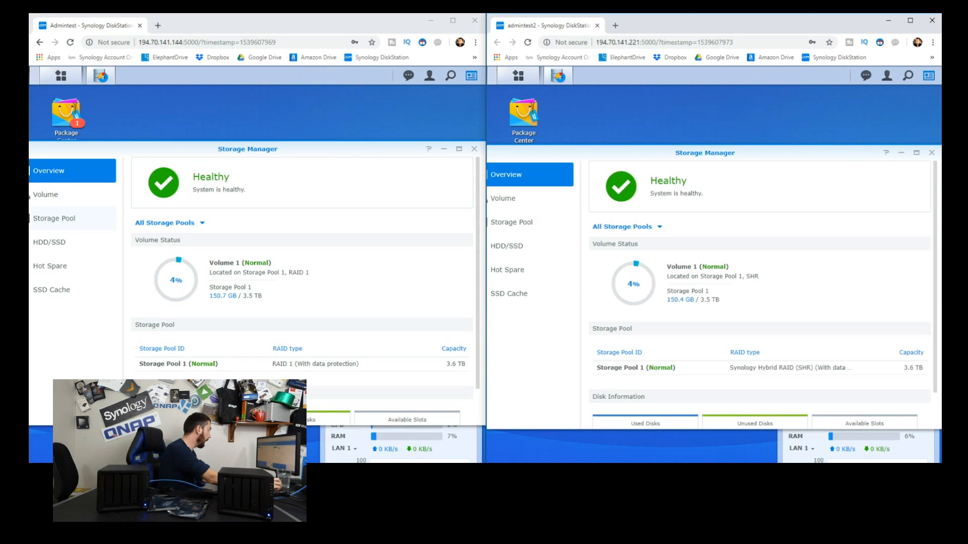
left_click(54, 218)
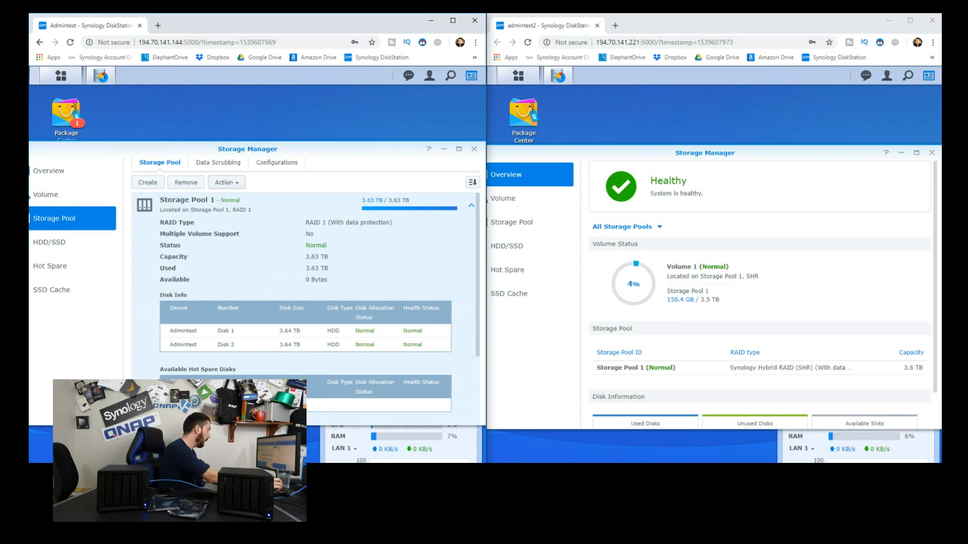
- Start Change RAID type from Storage Pool 1's Action menu and begin Add Disk on the second pool
left_click(226, 182)
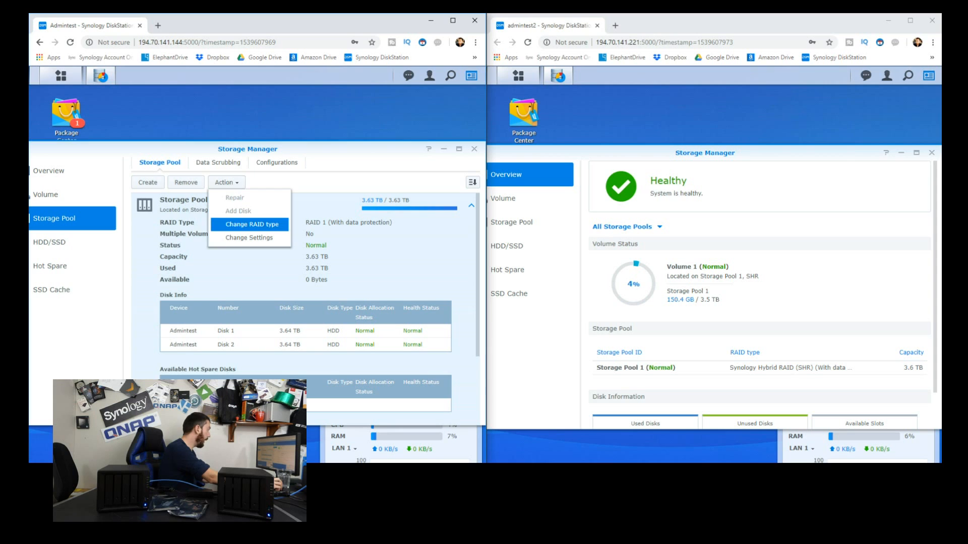
mouse_move(250, 224)
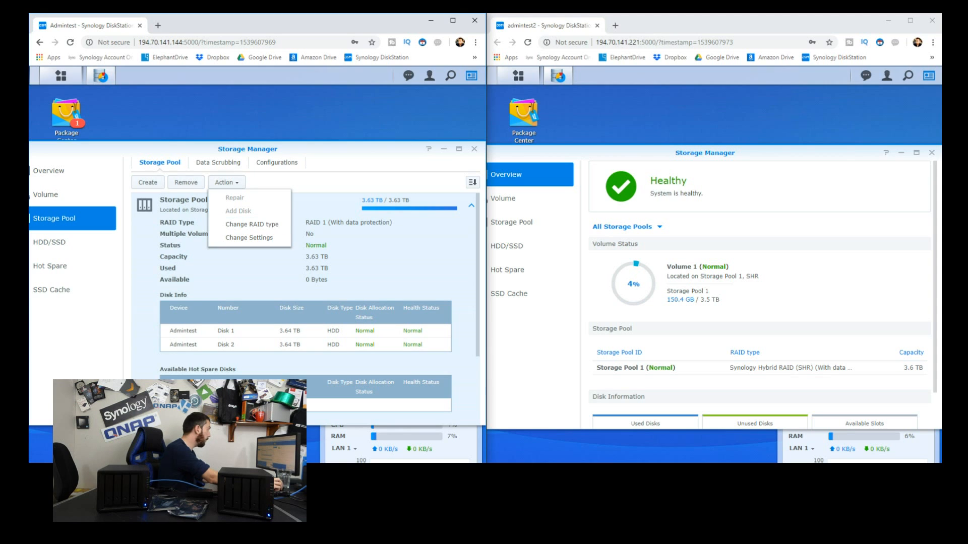
left_click(251, 224)
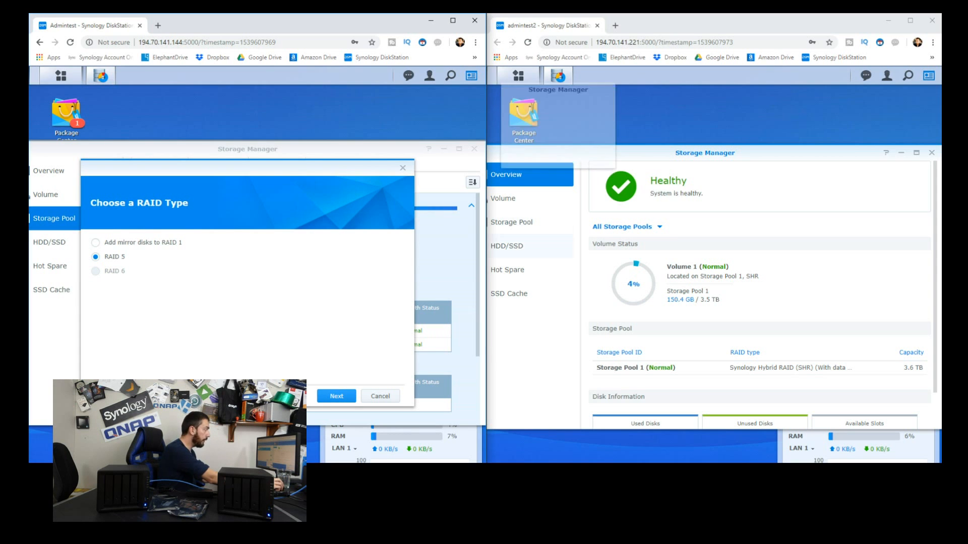
left_click(511, 222)
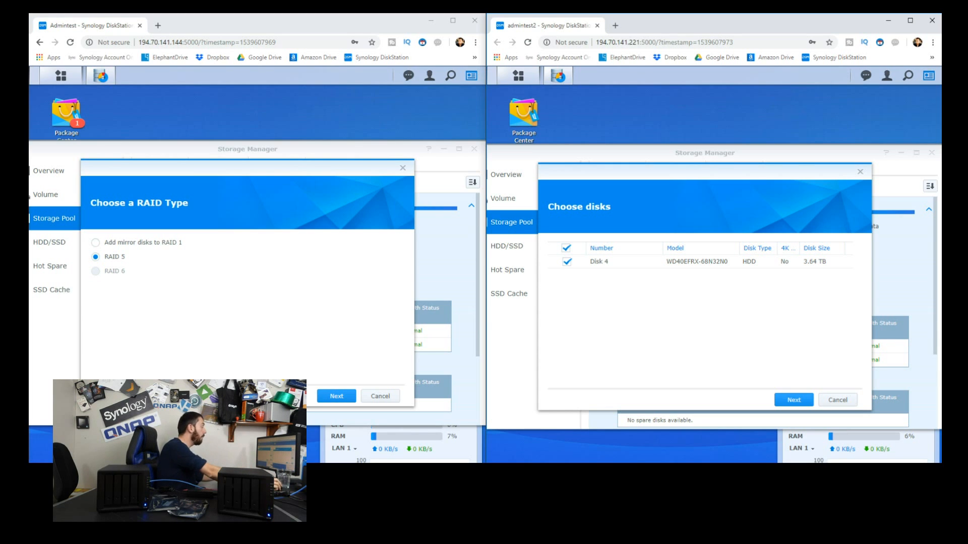
- Advance both wizards with Disk 4 selected, reaching the ~7.27 TB RAID 5 summary and erase warning
left_click(336, 395)
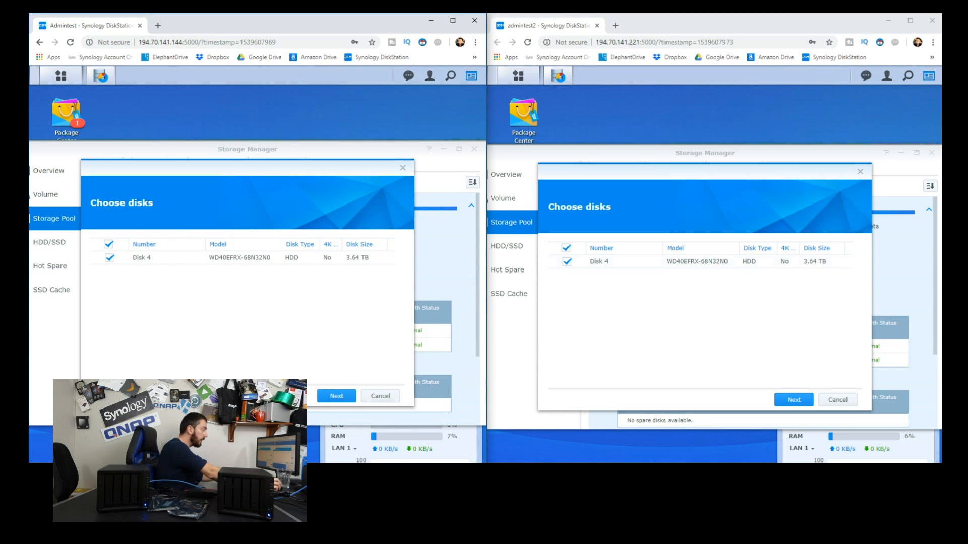
left_click(336, 395)
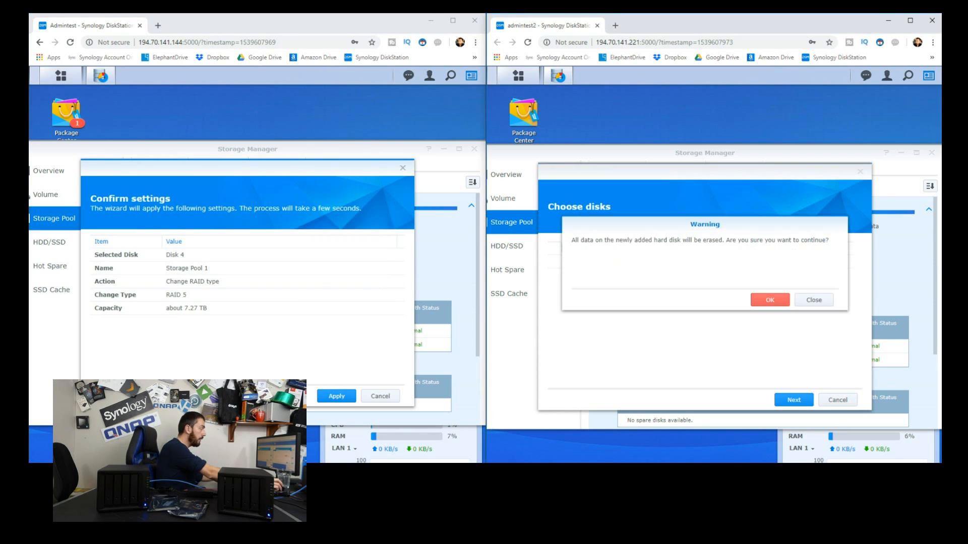
- Accept erasing Disk 4 and apply both the RAID 5 conversion and the Disk 4 expansion
left_click(769, 299)
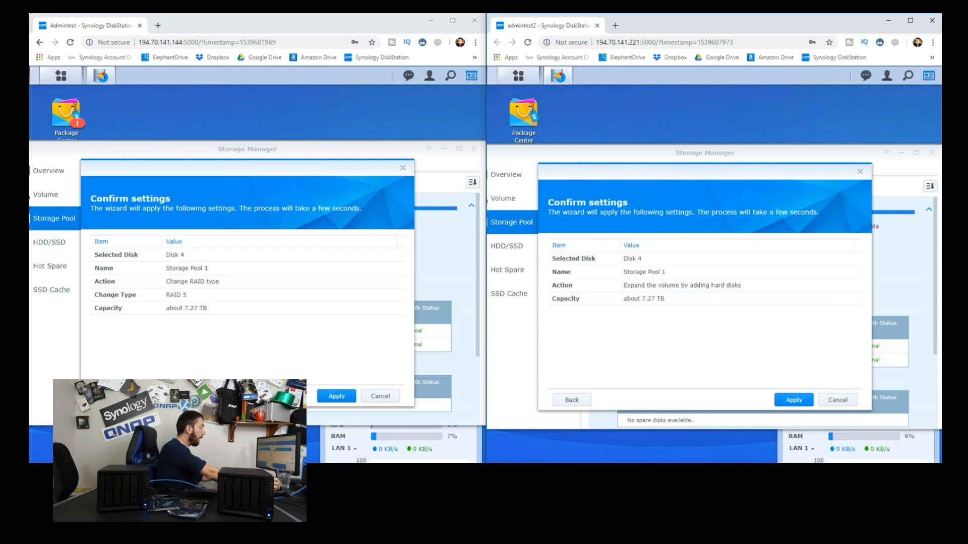
left_click(336, 395)
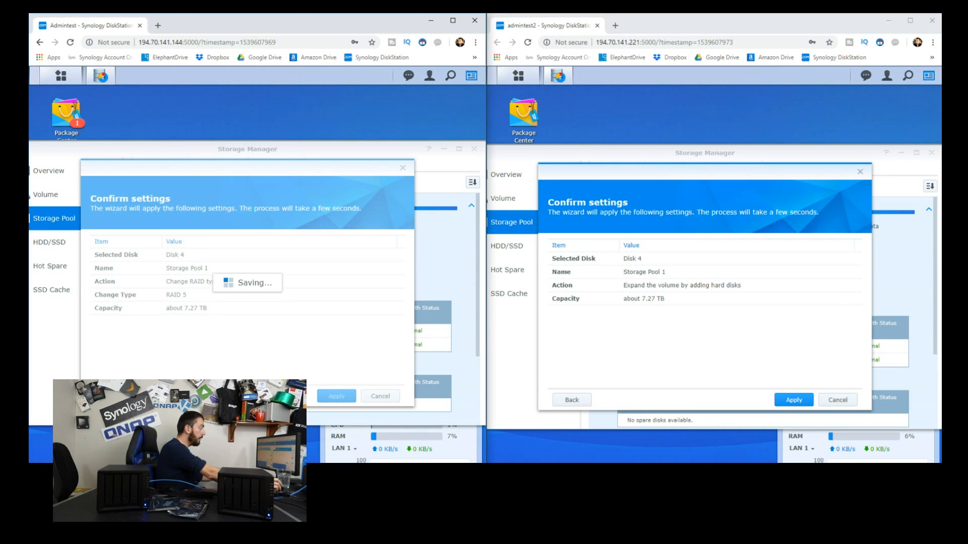
left_click(794, 400)
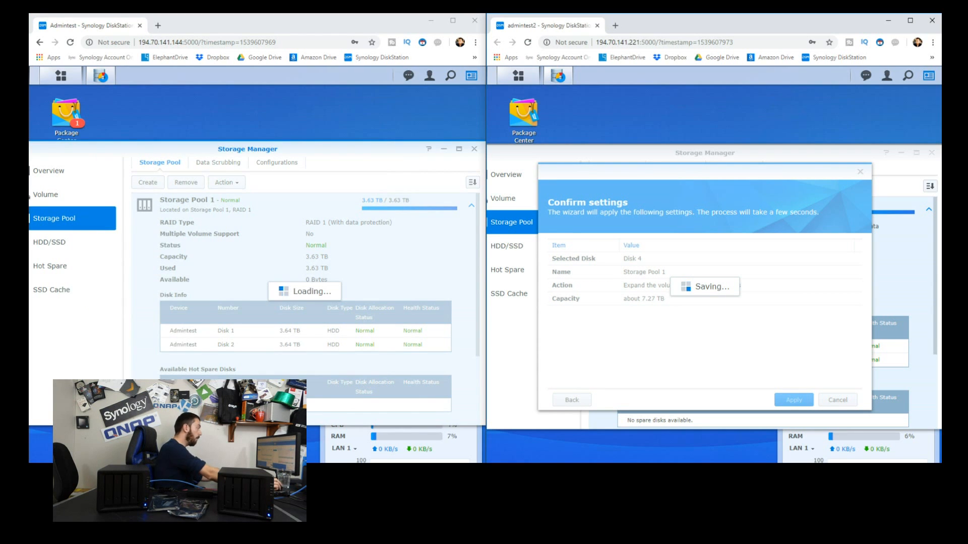
left_click(793, 400)
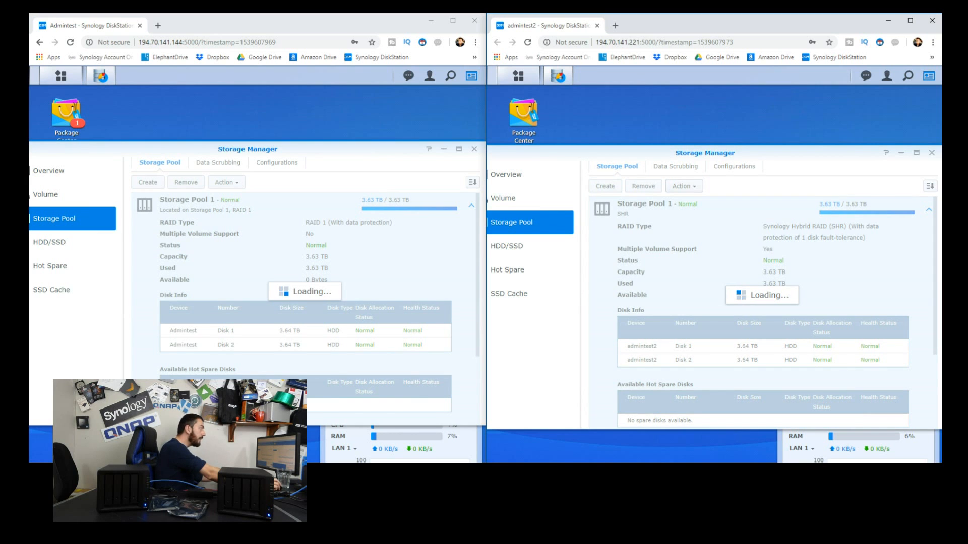